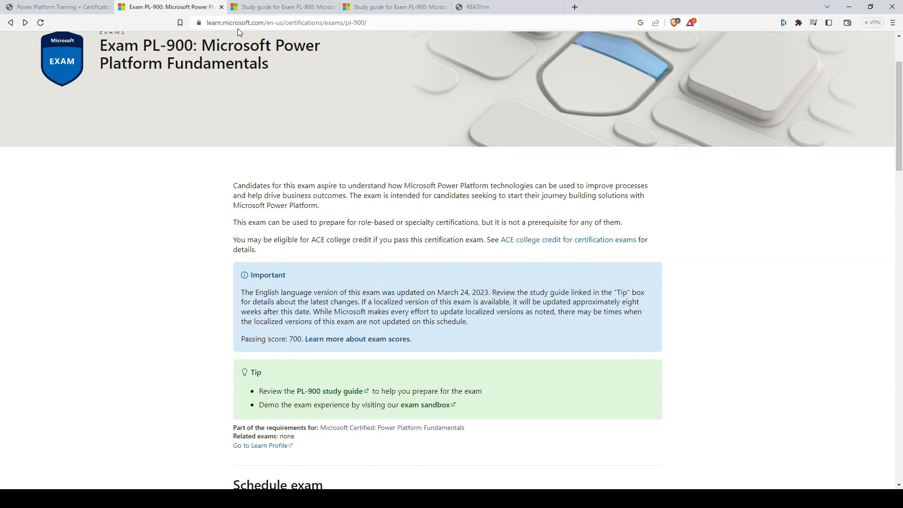
{"action": "mouse_move", "coordinate": [280, 33]}
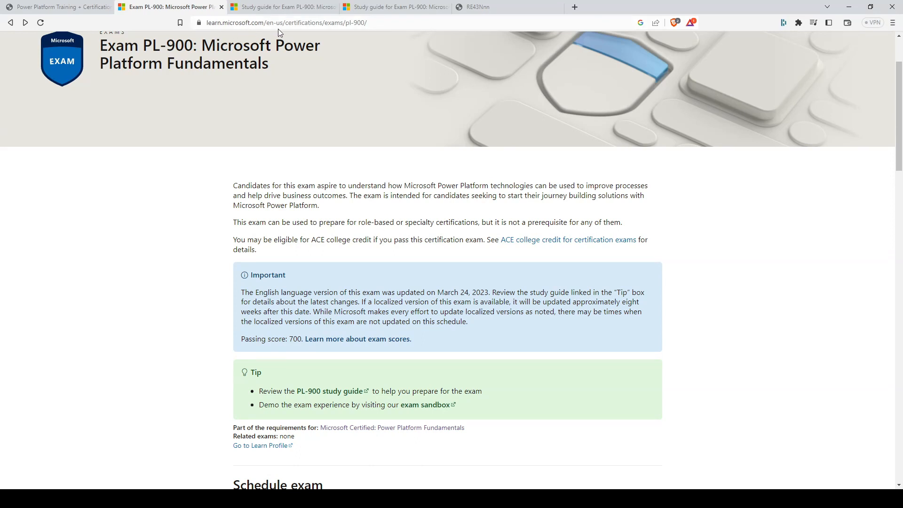
{"action": "mouse_move", "coordinate": [322, 36]}
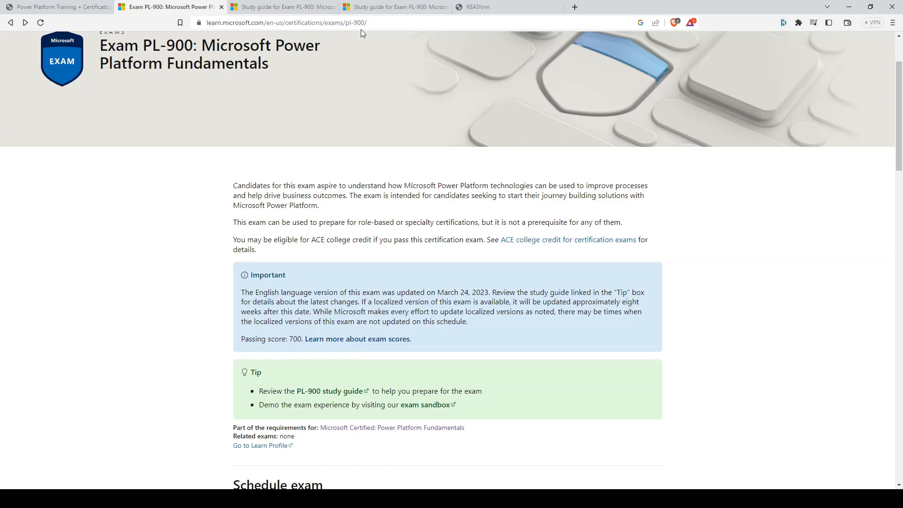
- Scroll down the Exam PL-900 page and open the PL-900 study guide from the Tip box
{"action": "scroll", "scroll_direction": "down", "scroll_amount": 3}
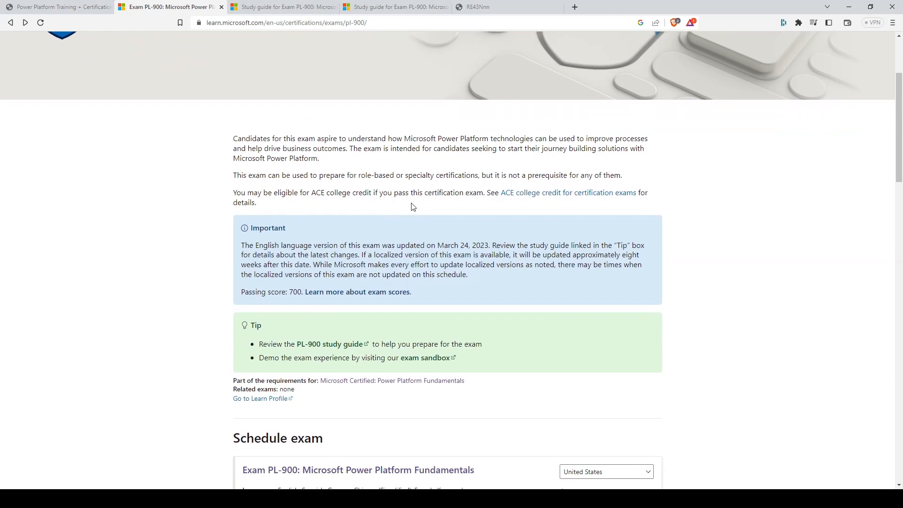
{"action": "scroll", "scroll_direction": "down", "scroll_amount": 3}
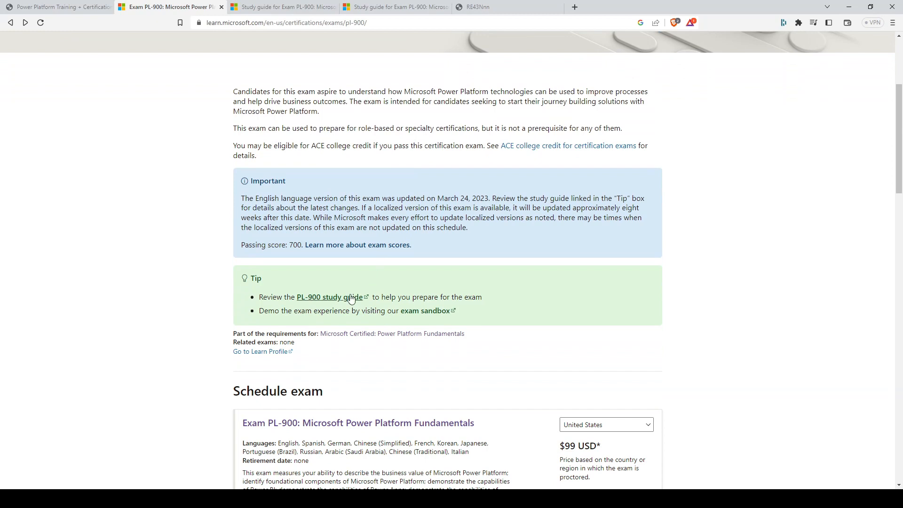
{"action": "left_click", "coordinate": [330, 298]}
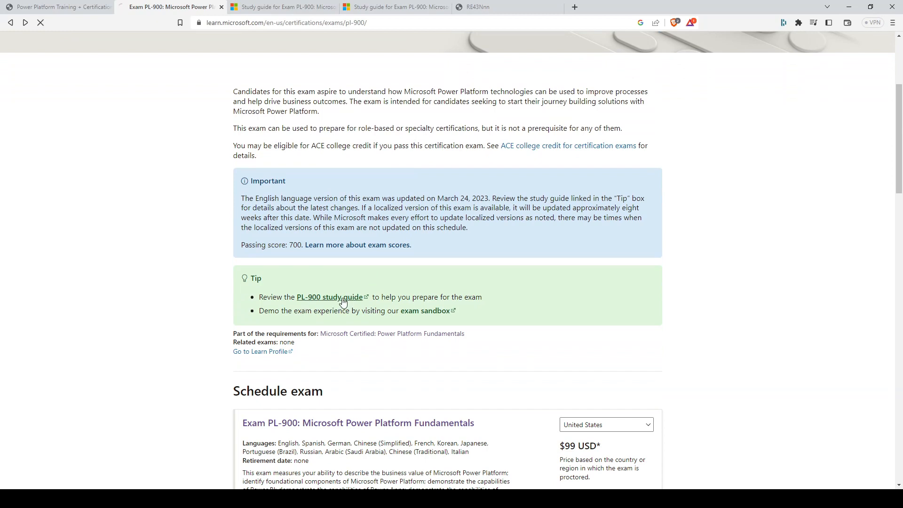
- Scroll the study guide past Useful links and exam updates to Skills measured as of March 24, 2023
{"action": "left_click", "coordinate": [329, 297]}
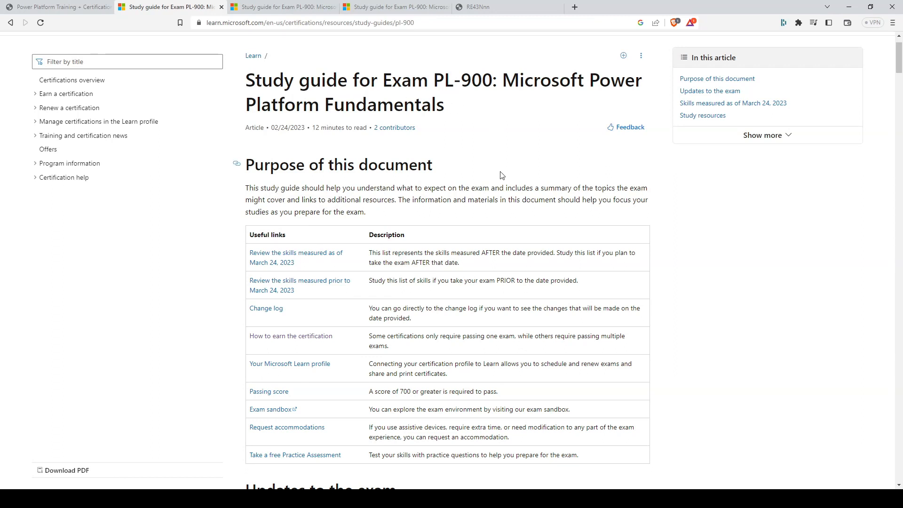
{"action": "scroll", "scroll_direction": "down", "scroll_amount": 3}
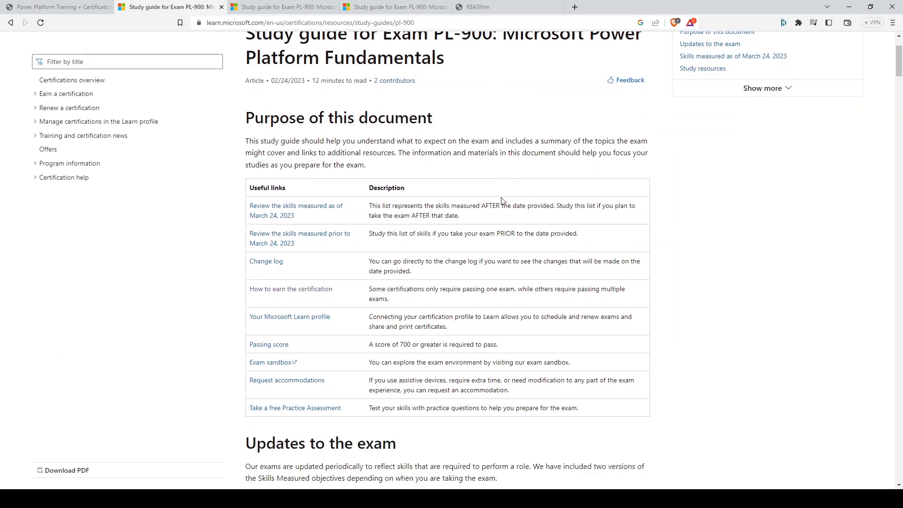
{"action": "scroll", "scroll_direction": "down", "scroll_amount": 3}
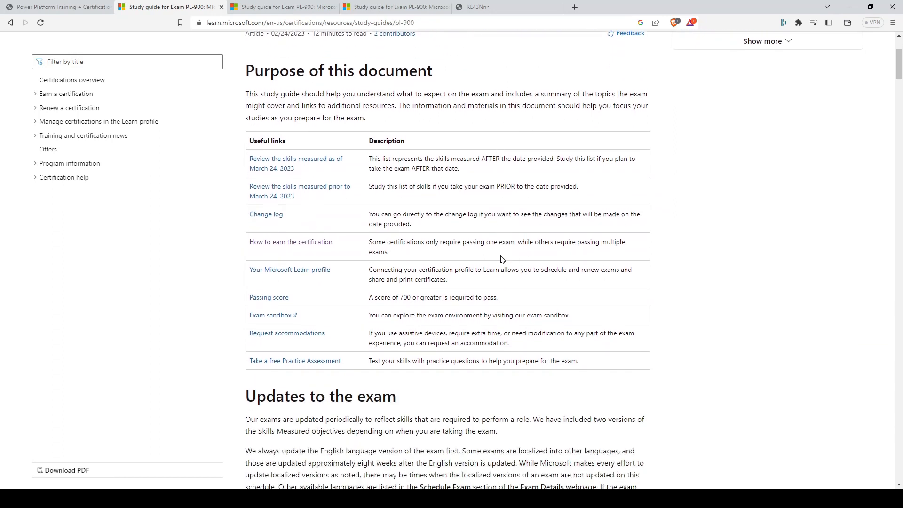
{"action": "scroll", "scroll_direction": "down", "scroll_amount": 3}
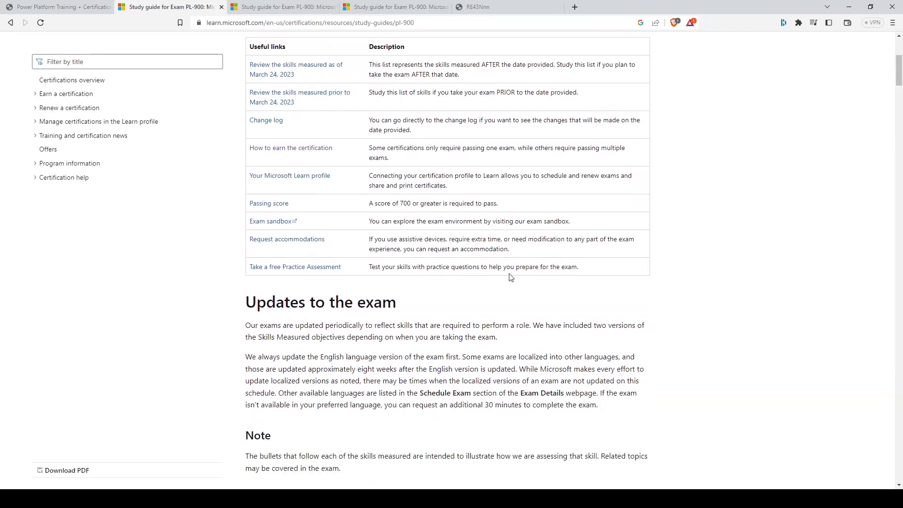
{"action": "scroll", "scroll_direction": "down", "scroll_amount": 3}
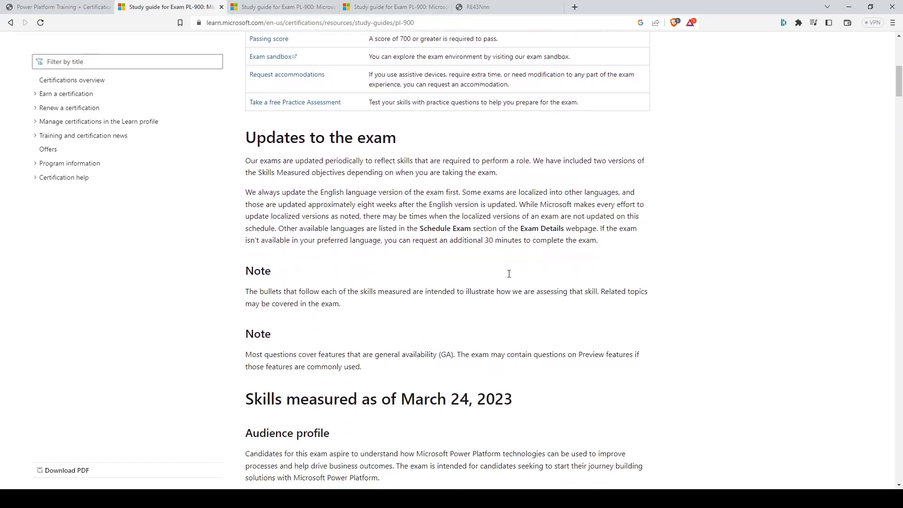
{"action": "scroll", "scroll_direction": "down", "scroll_amount": 3}
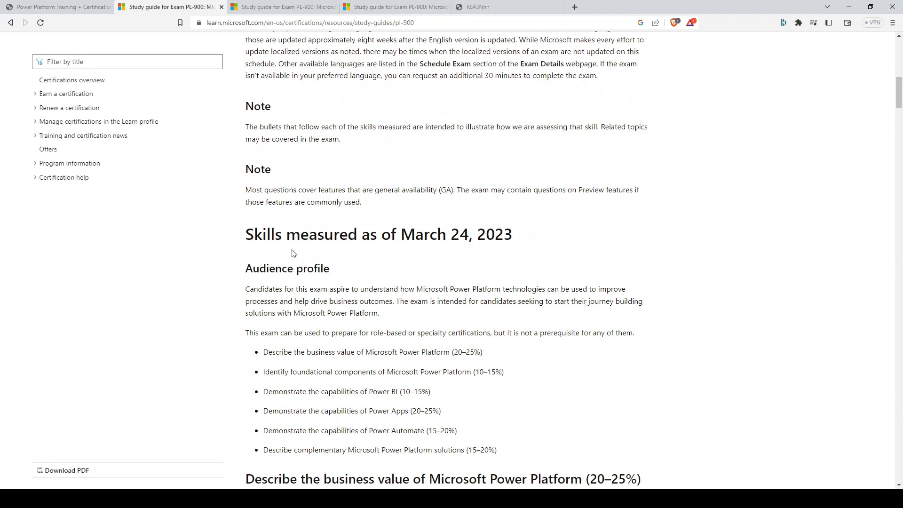
- Highlight 'measured as of' in the heading, then scroll to the six weighted skill domains
{"action": "left_click_drag", "start_coordinate": [282, 234], "coordinate": [403, 235]}
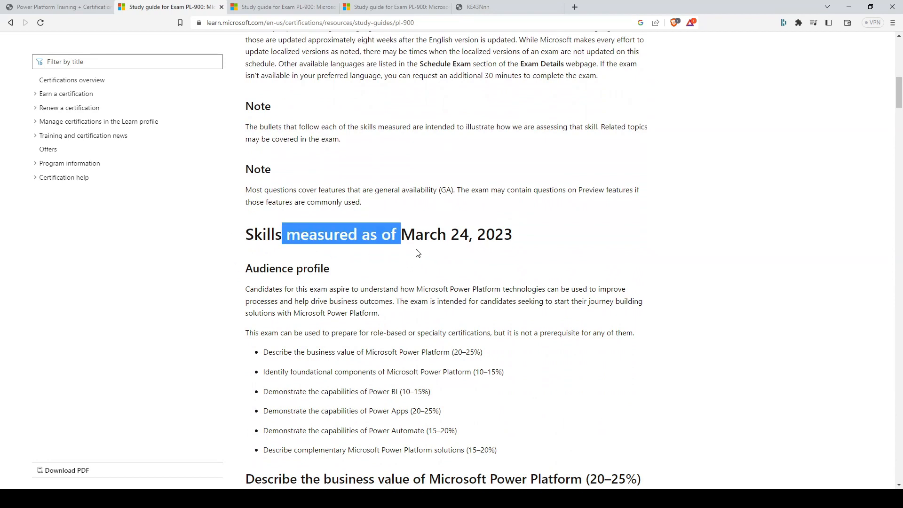
{"action": "scroll", "scroll_direction": "down", "scroll_amount": 3}
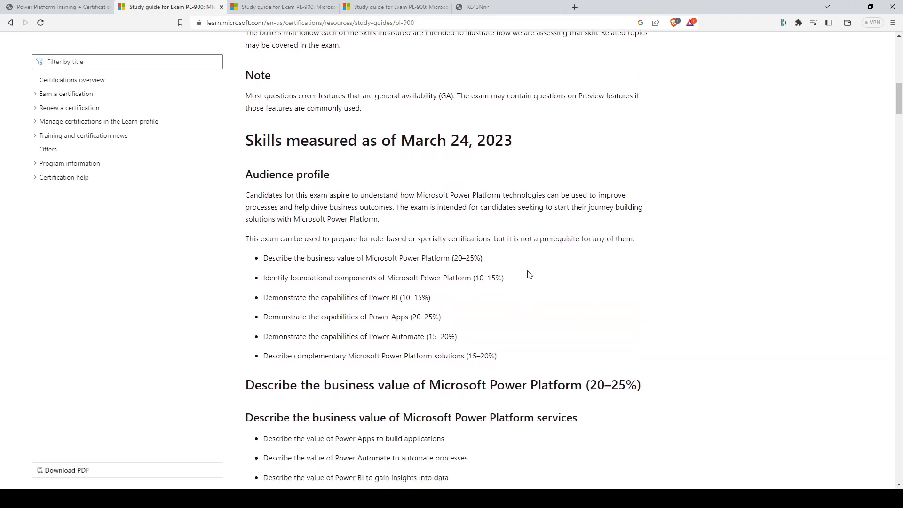
{"action": "scroll", "scroll_direction": "down", "scroll_amount": 3}
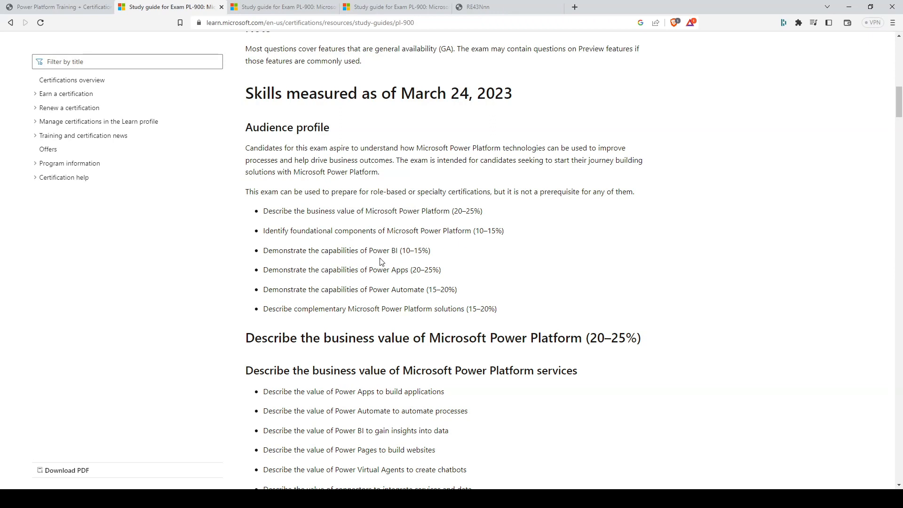
{"action": "mouse_move", "coordinate": [282, 282]}
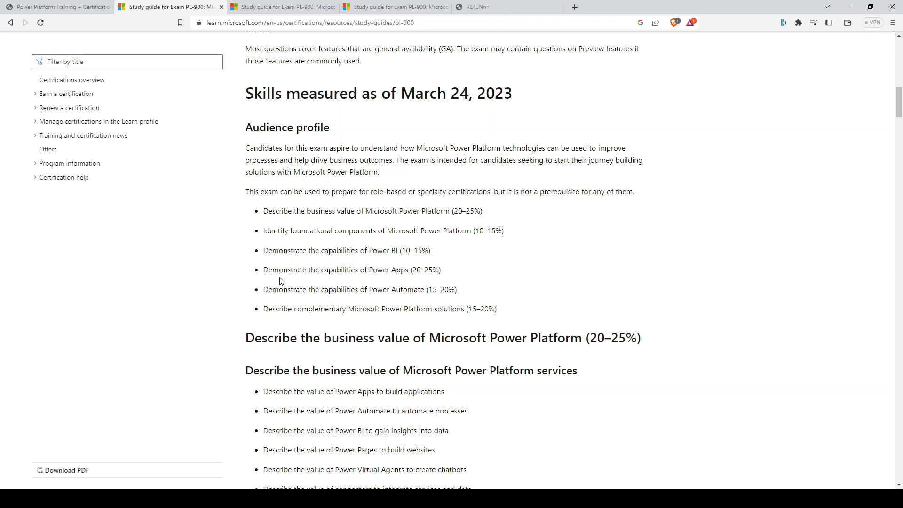
{"action": "mouse_move", "coordinate": [399, 279]}
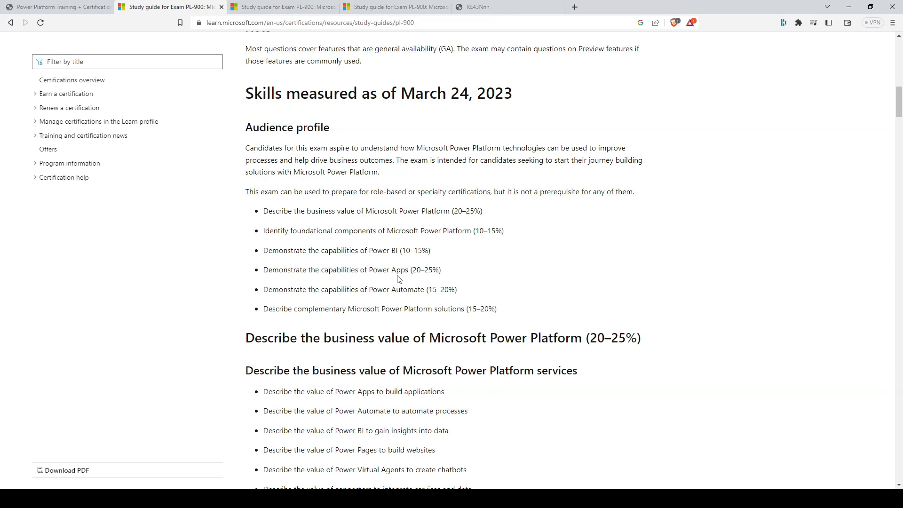
{"action": "mouse_move", "coordinate": [411, 298]}
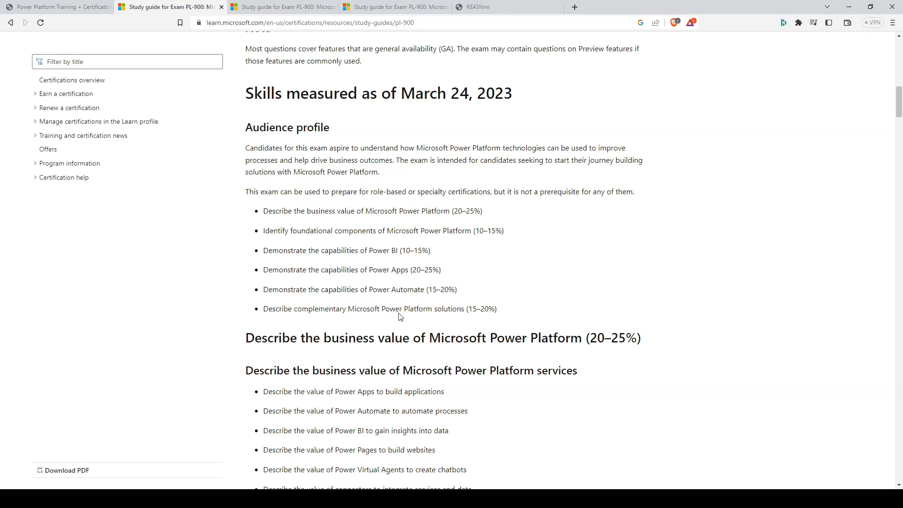
- Scroll down to the Power Platform business value topics in the 20–25% domain
{"action": "scroll", "scroll_direction": "down", "scroll_amount": 3}
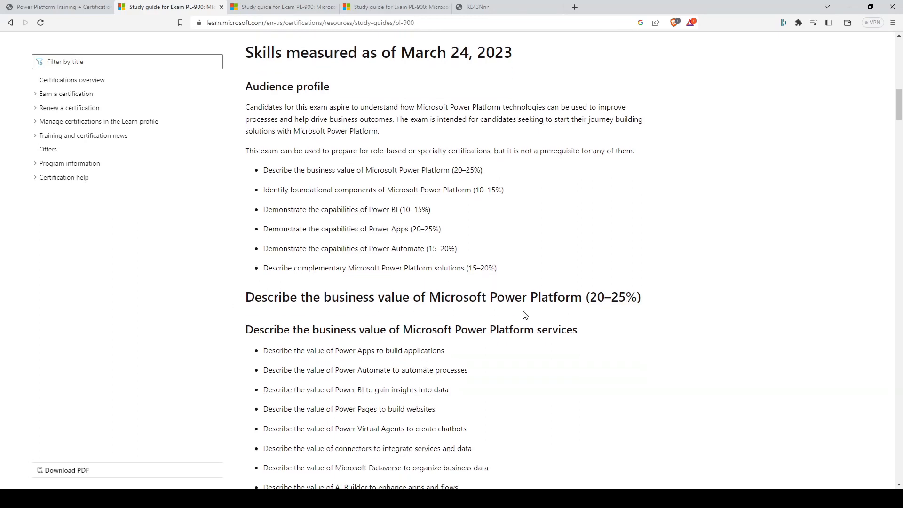
{"action": "scroll", "scroll_direction": "down", "scroll_amount": 3}
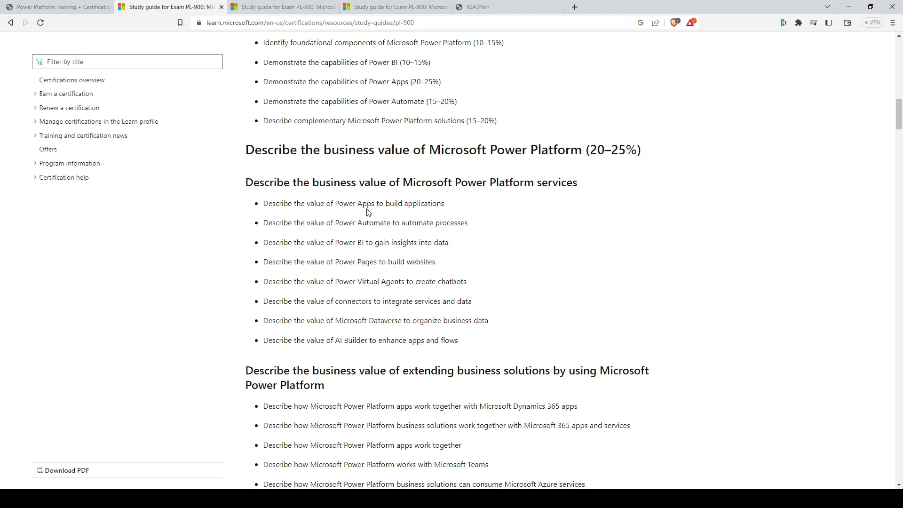
{"action": "mouse_move", "coordinate": [460, 202]}
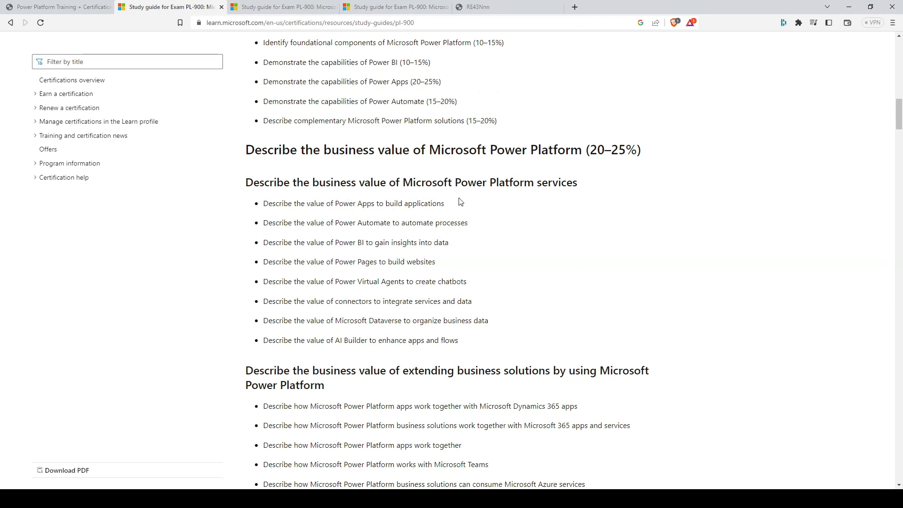
{"action": "mouse_move", "coordinate": [533, 202]}
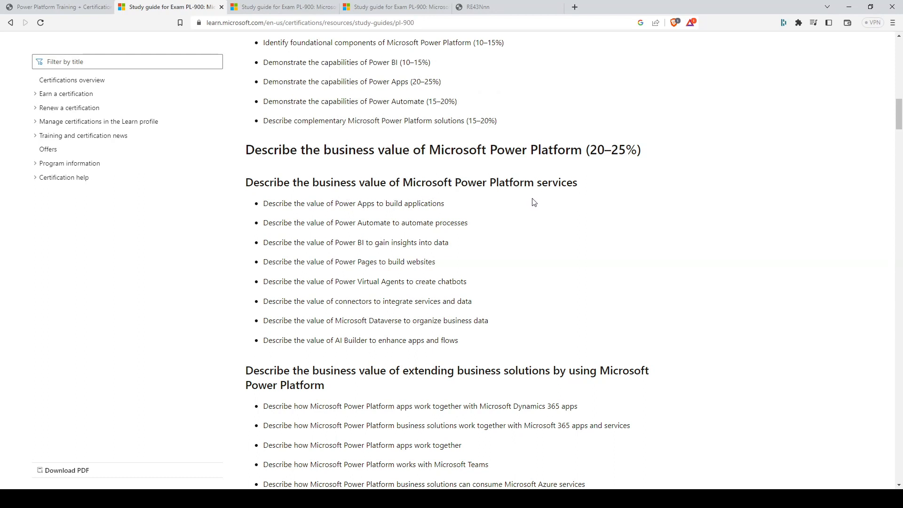
{"action": "mouse_move", "coordinate": [501, 289]}
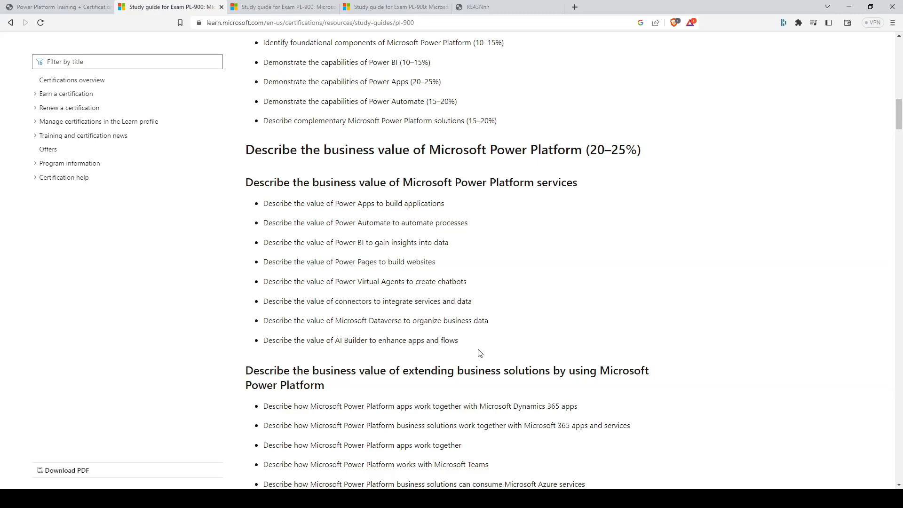
- Scroll past the administration, Dataverse and connectors skills toward the Power BI heading
{"action": "scroll", "scroll_direction": "down", "scroll_amount": 3}
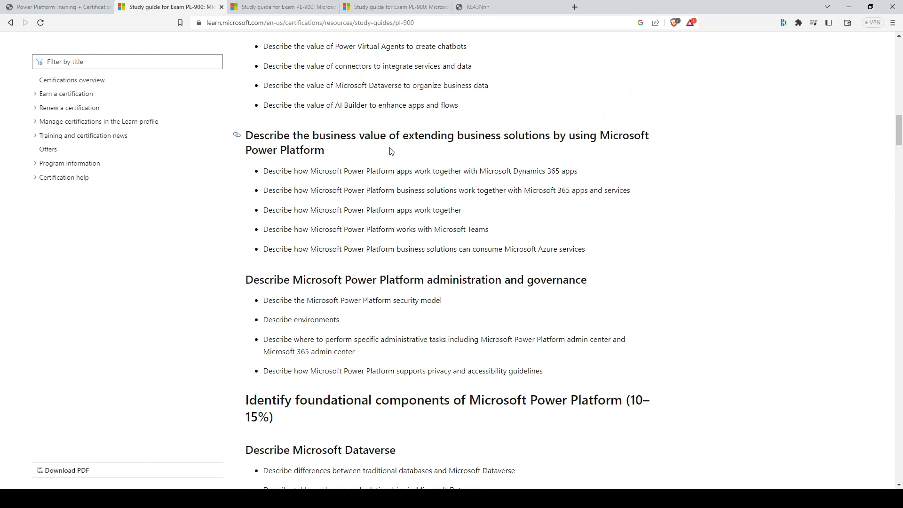
{"action": "mouse_move", "coordinate": [569, 163]}
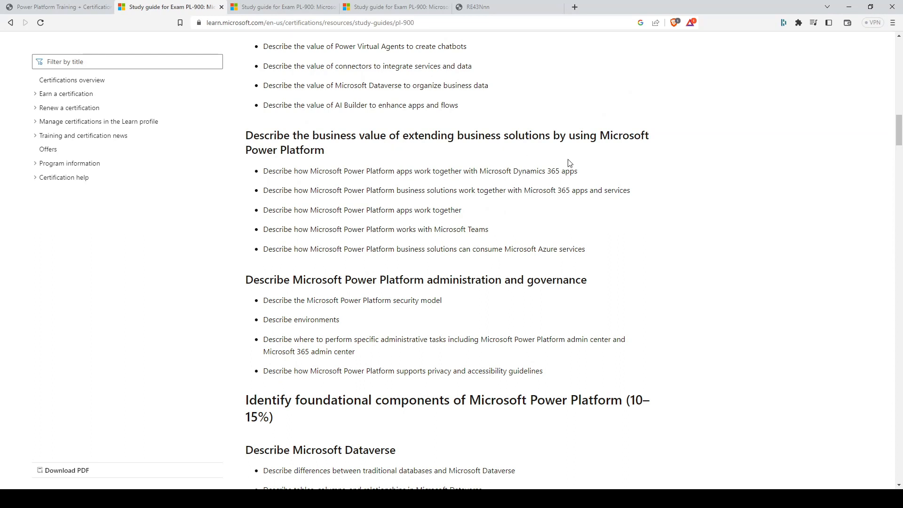
{"action": "mouse_move", "coordinate": [518, 169]}
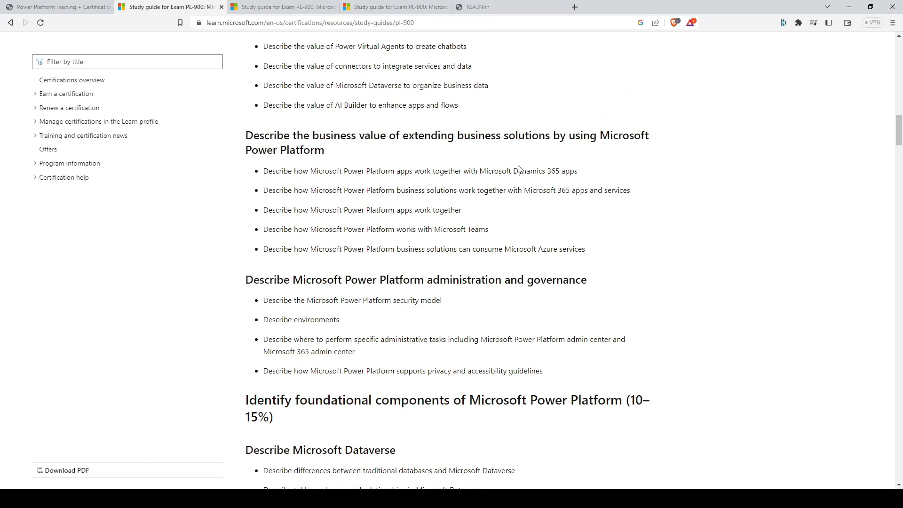
{"action": "mouse_move", "coordinate": [582, 183]}
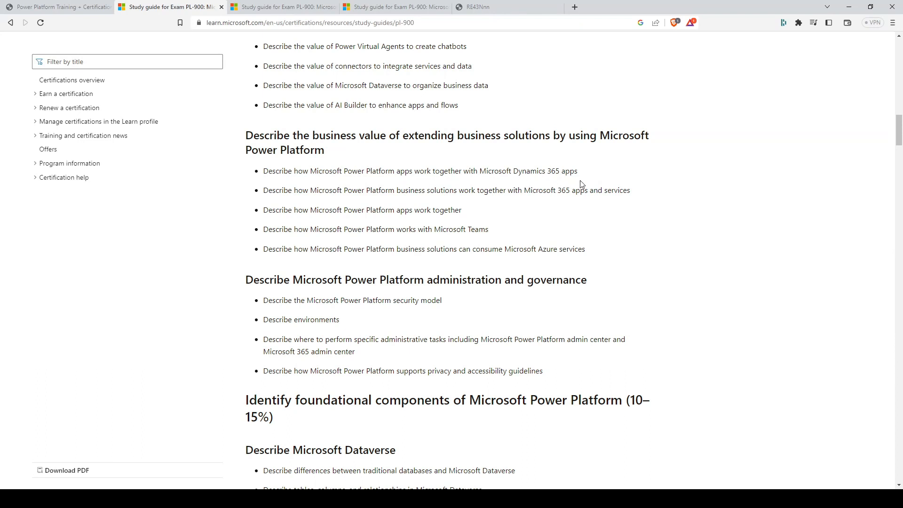
{"action": "mouse_move", "coordinate": [593, 203]}
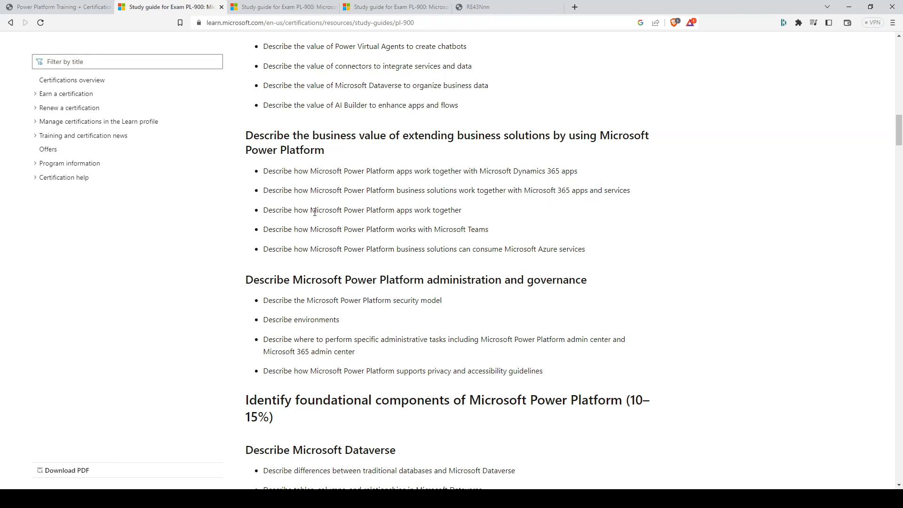
{"action": "mouse_move", "coordinate": [511, 233]}
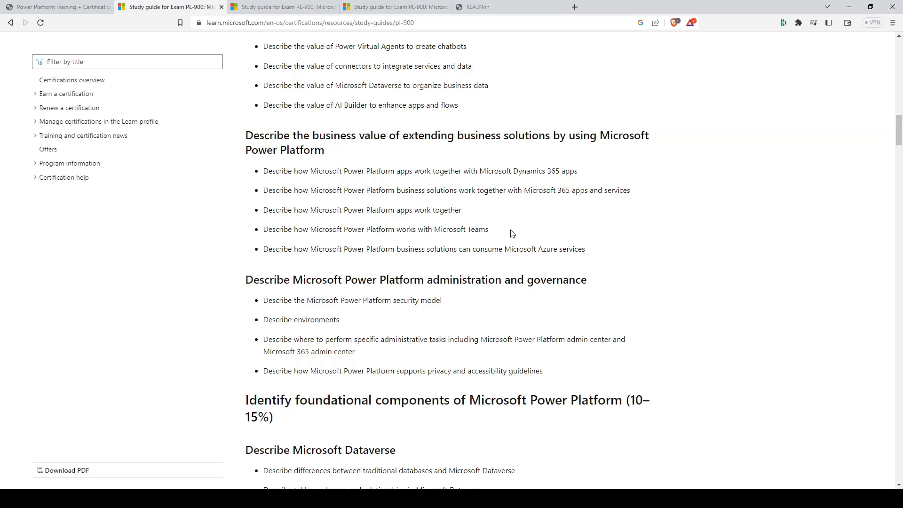
{"action": "scroll", "scroll_direction": "down", "scroll_amount": 3}
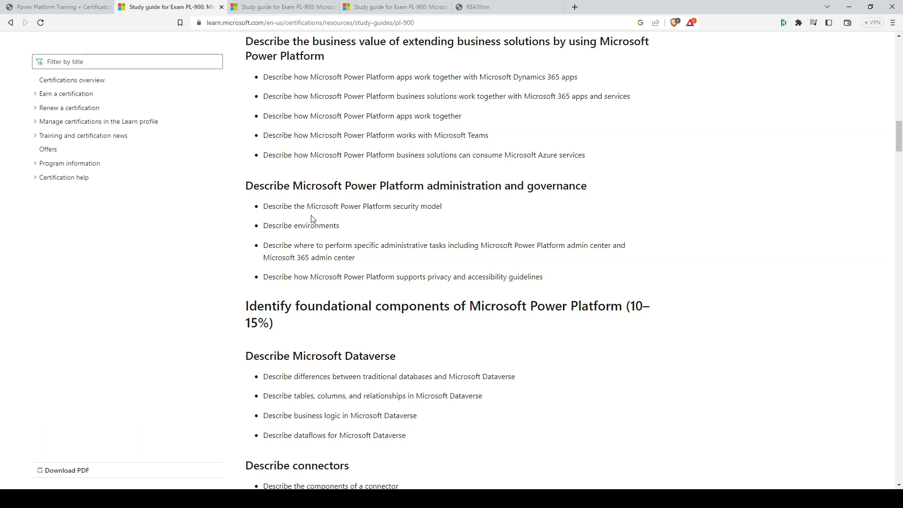
{"action": "double_click", "coordinate": [325, 206]}
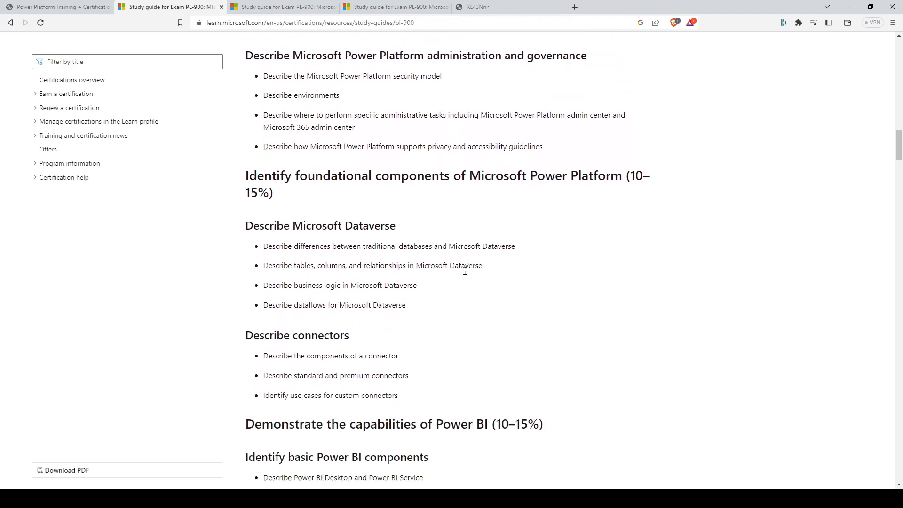
- Highlight the Dataverse tables, business logic and dataflows skills, then scroll to Power BI
{"action": "scroll", "scroll_direction": "down", "scroll_amount": 3}
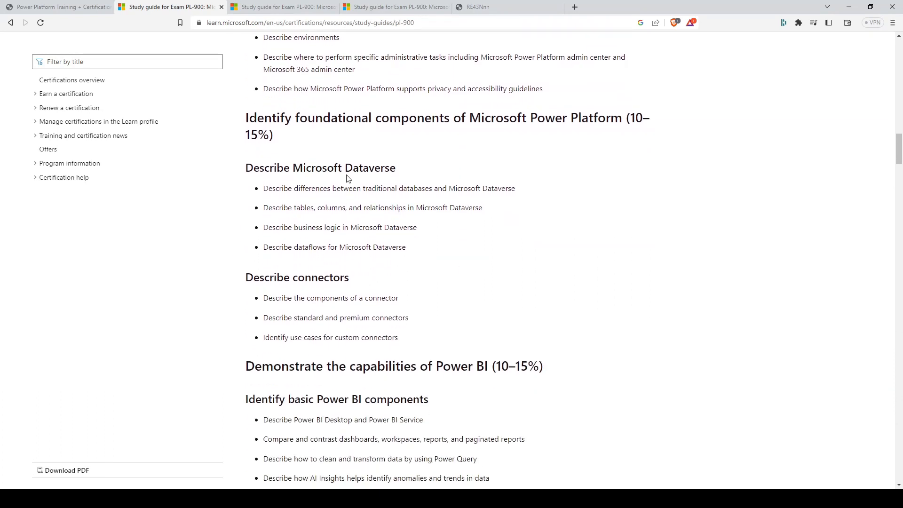
{"action": "left_click_drag", "start_coordinate": [297, 207], "coordinate": [475, 207]}
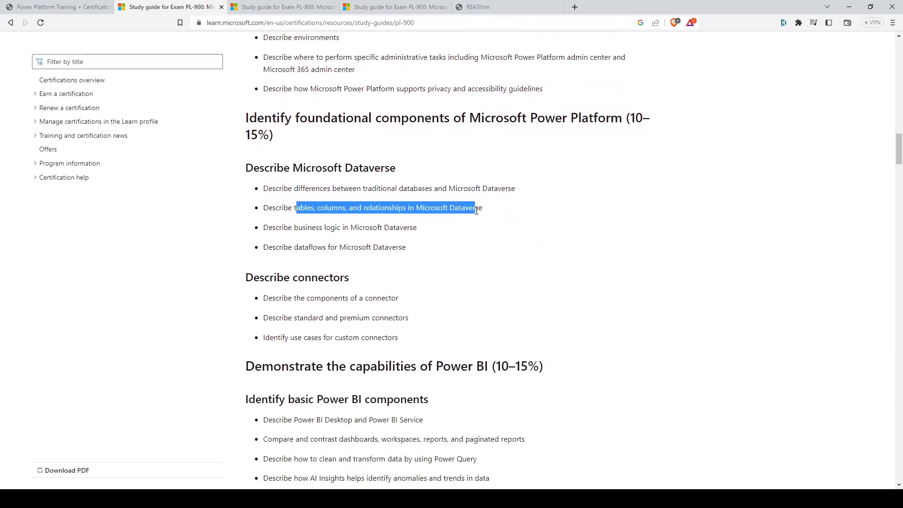
{"action": "left_click", "coordinate": [298, 226]}
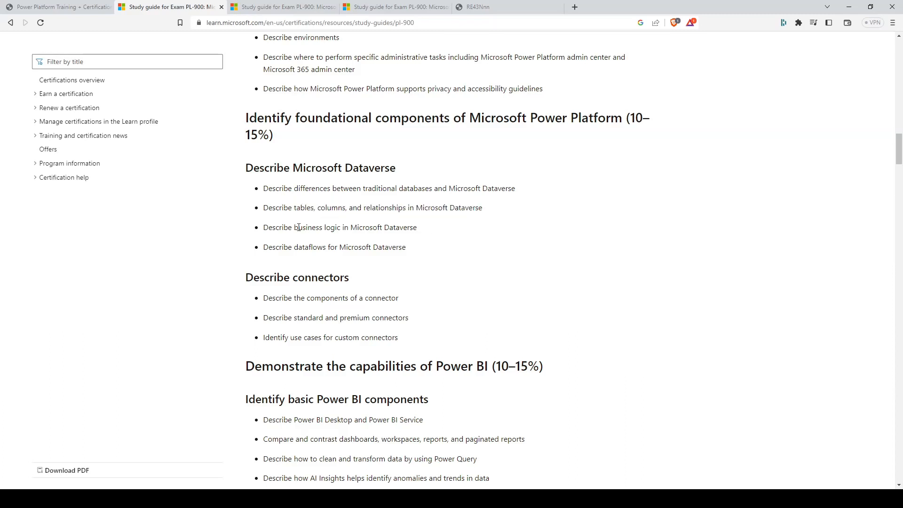
{"action": "left_click_drag", "start_coordinate": [297, 226], "coordinate": [406, 247]}
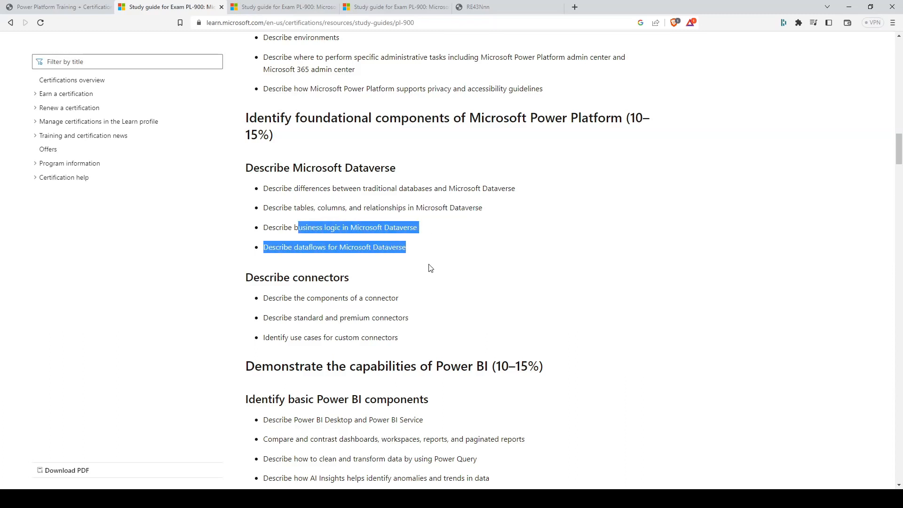
{"action": "scroll", "scroll_direction": "down", "scroll_amount": 3}
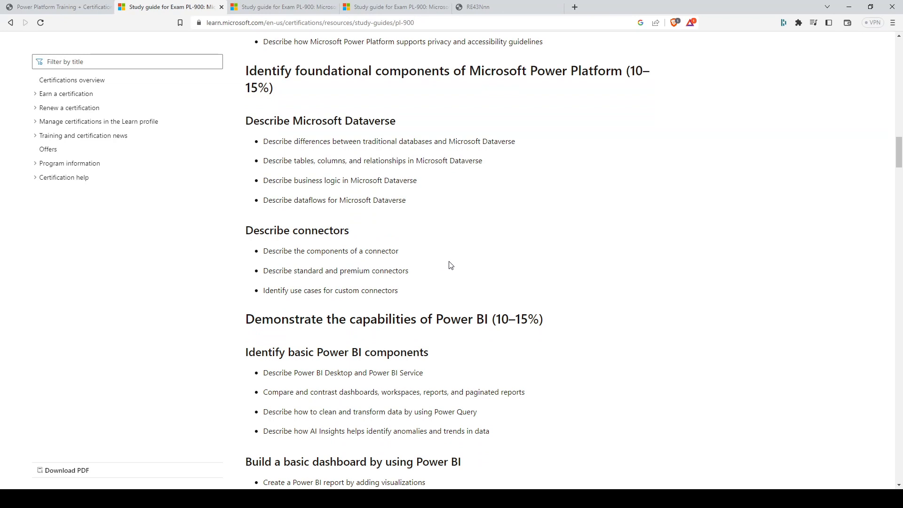
{"action": "scroll", "scroll_direction": "down", "scroll_amount": 3}
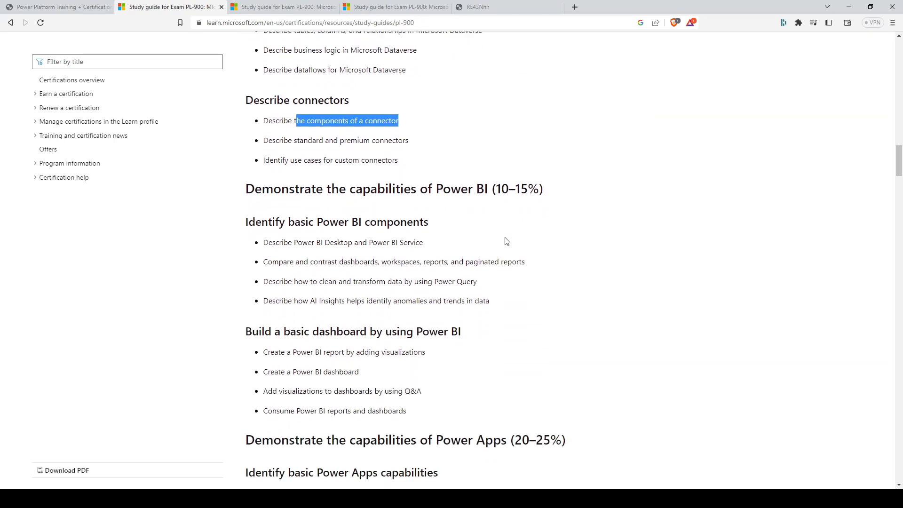
- Highlight and deselect the Build a basic dashboard heading, then scroll to Power Apps
{"action": "scroll", "scroll_direction": "down", "scroll_amount": 3}
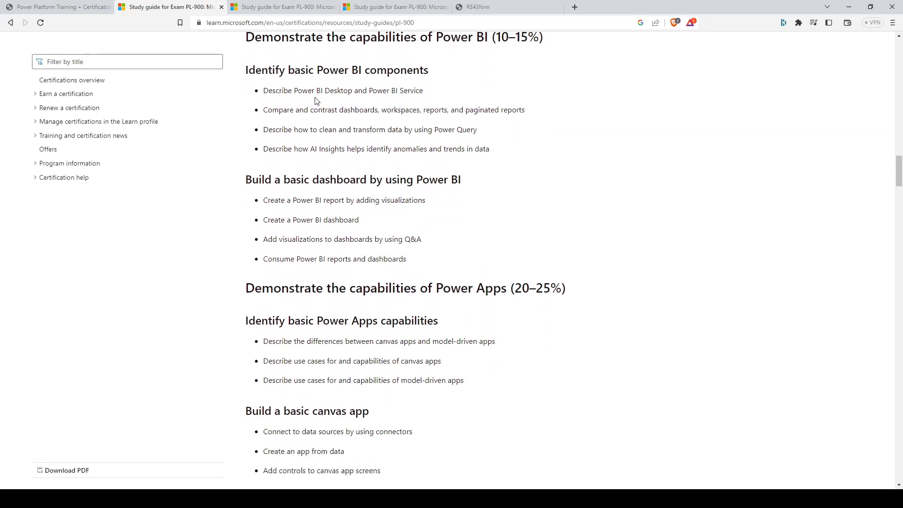
{"action": "mouse_move", "coordinate": [370, 99]}
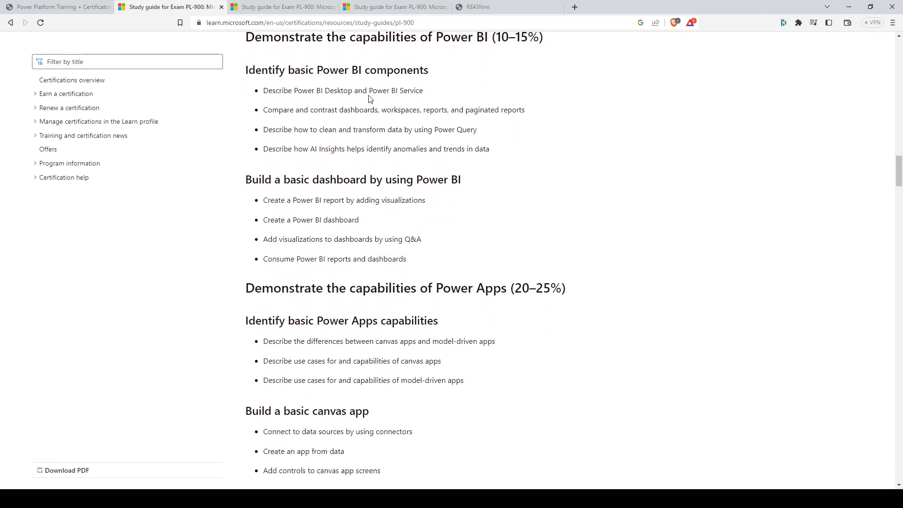
{"action": "mouse_move", "coordinate": [341, 113]}
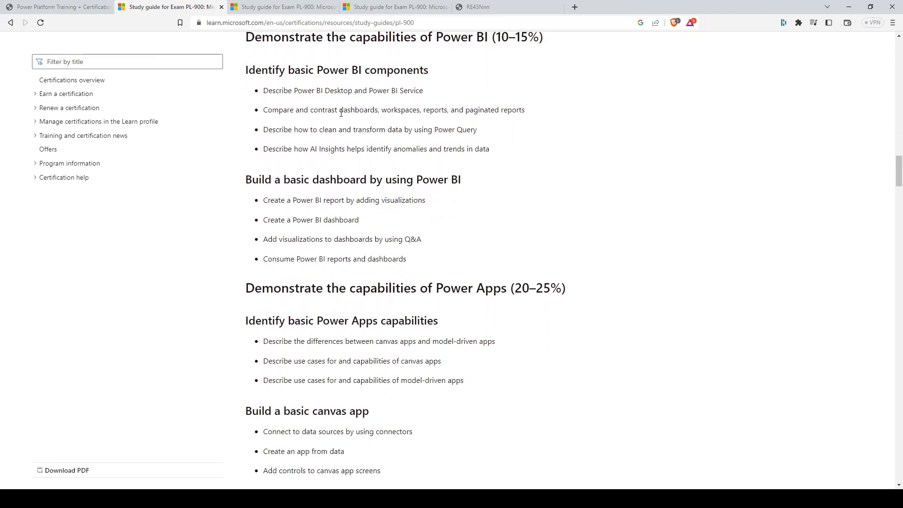
{"action": "left_click_drag", "start_coordinate": [341, 110], "coordinate": [525, 110]}
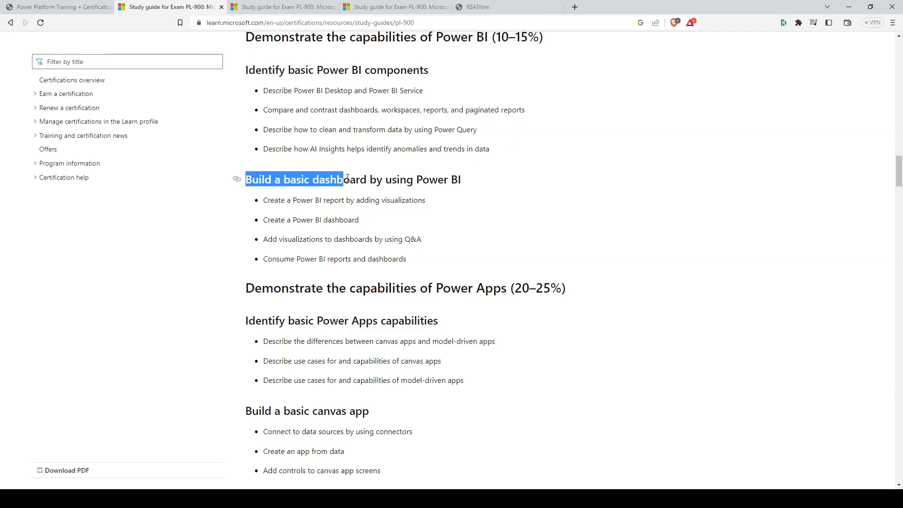
{"action": "left_click", "coordinate": [486, 230]}
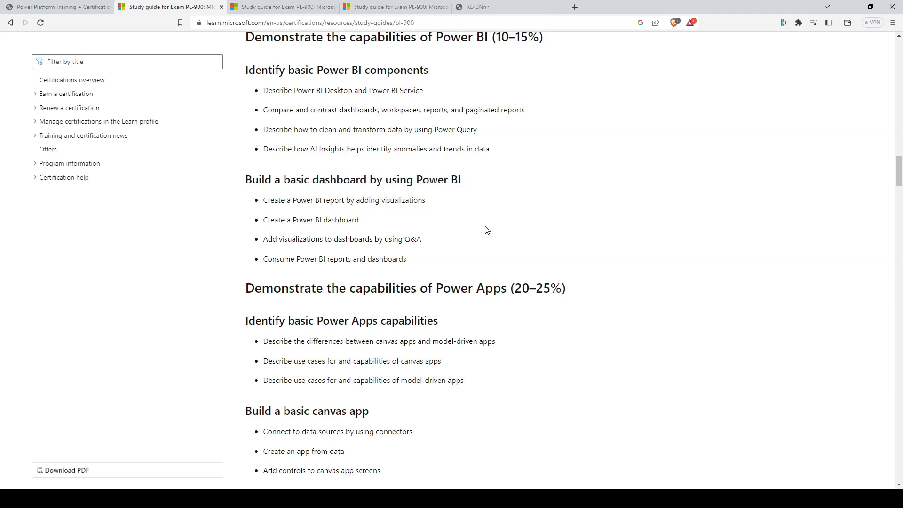
{"action": "scroll", "scroll_direction": "down", "scroll_amount": 3}
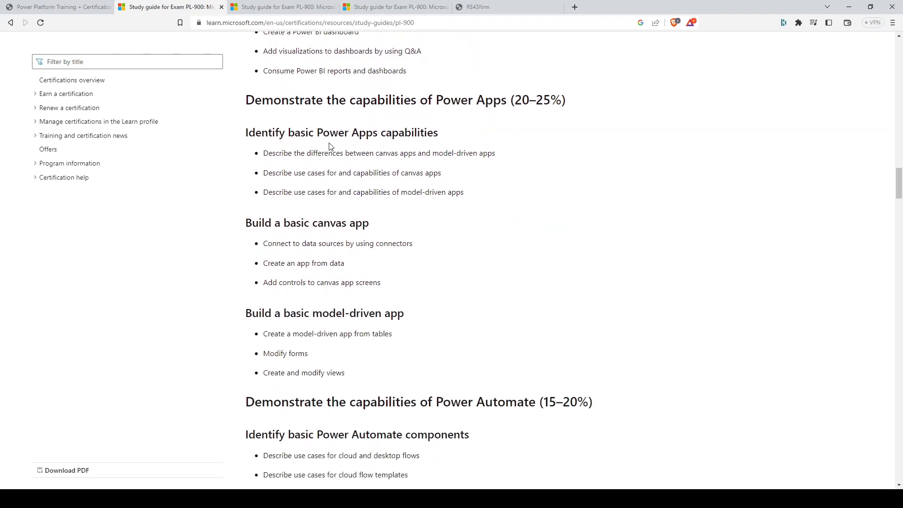
{"action": "mouse_move", "coordinate": [461, 143]}
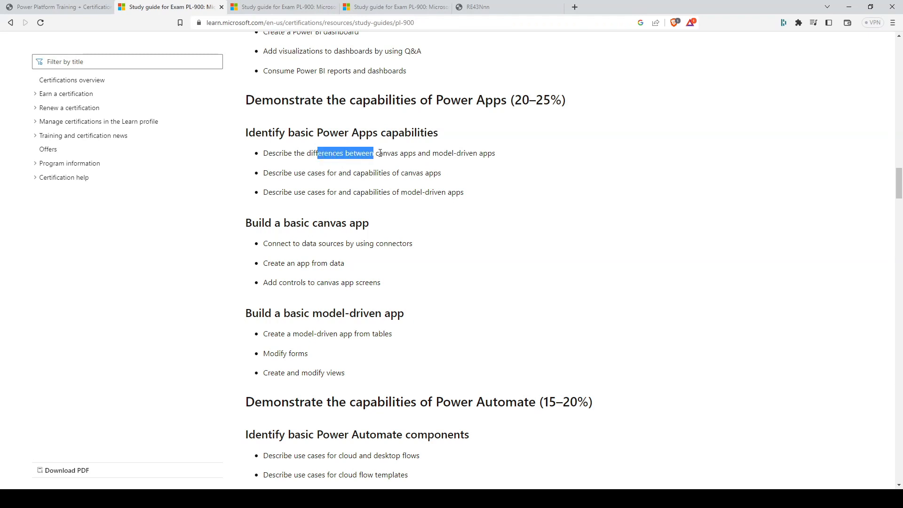
- Highlight the canvas versus model-driven apps skill and scroll down to Power Automate
{"action": "left_click_drag", "start_coordinate": [373, 154], "coordinate": [494, 154]}
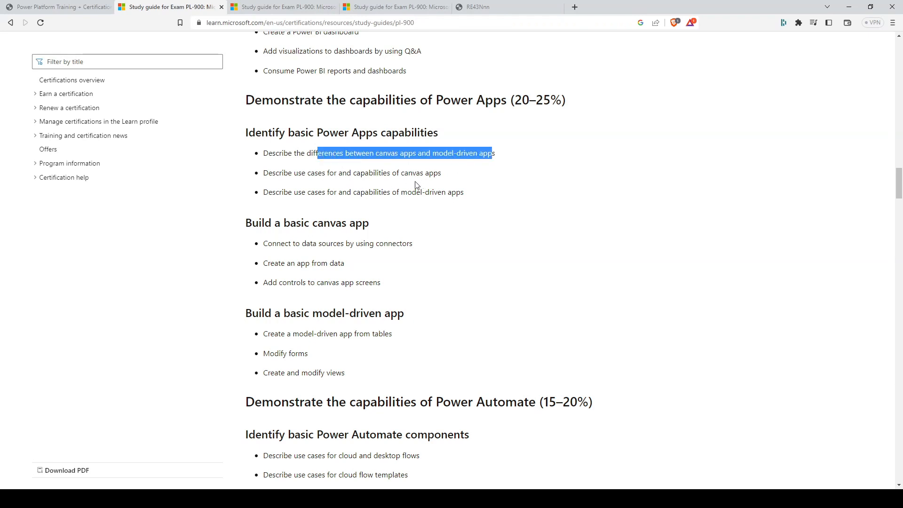
{"action": "scroll", "scroll_direction": "down", "scroll_amount": 3}
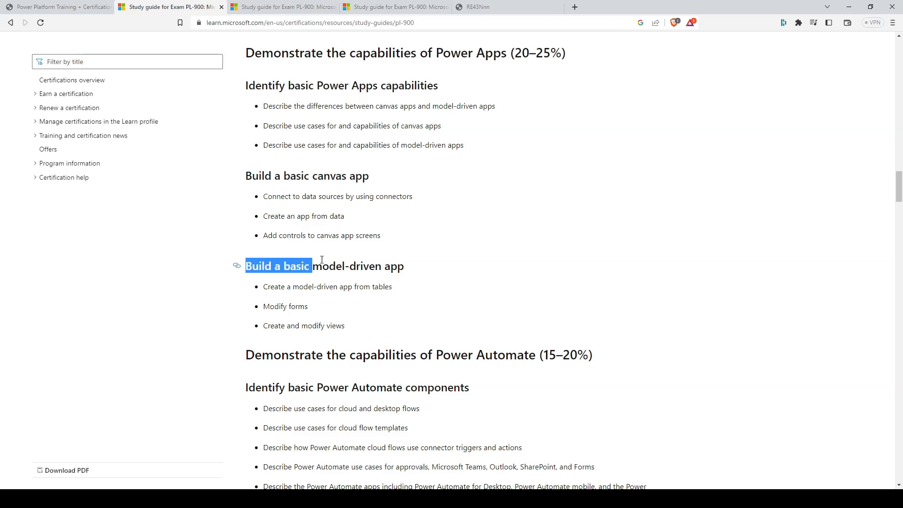
{"action": "scroll", "scroll_direction": "down", "scroll_amount": 3}
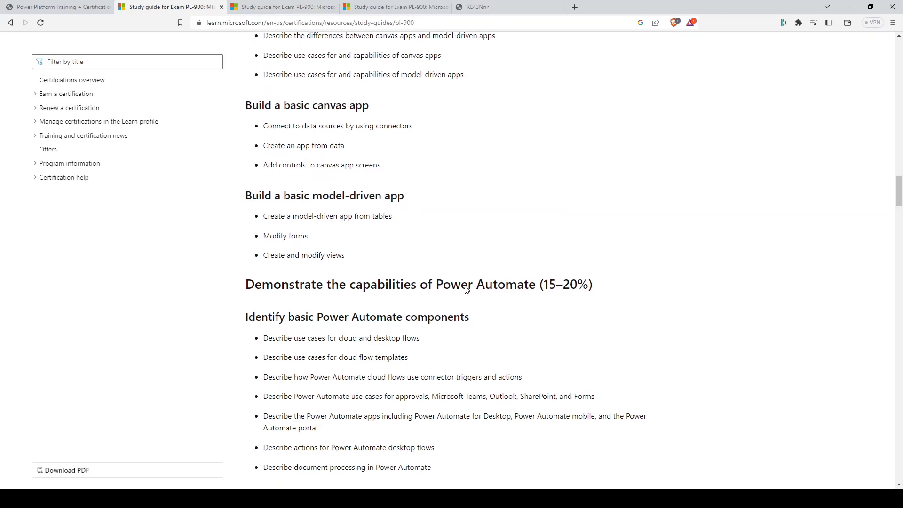
{"action": "scroll", "scroll_direction": "down", "scroll_amount": 3}
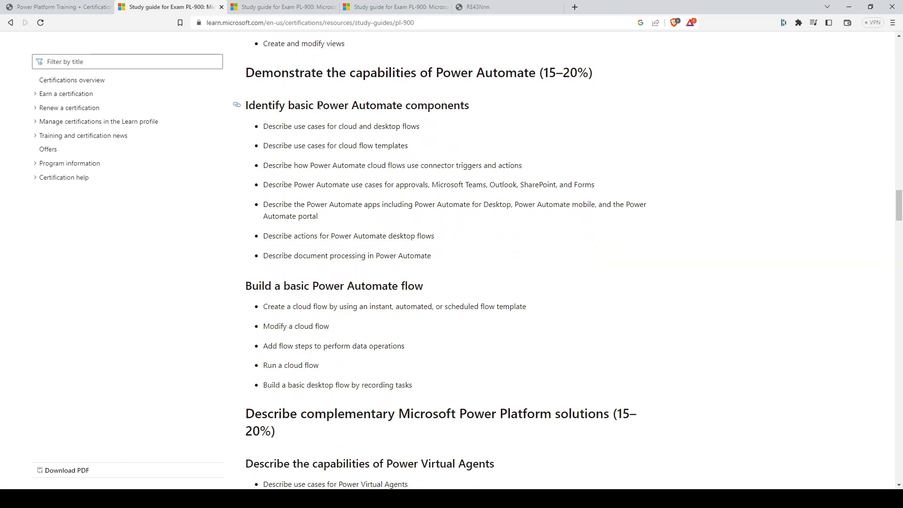
{"action": "mouse_move", "coordinate": [320, 127]}
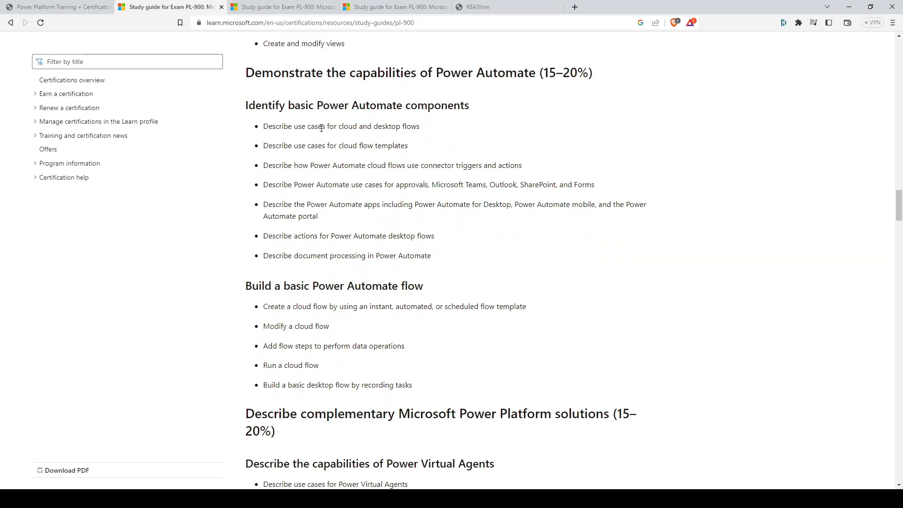
- Highlight the cloud flow triggers skill and Build a basic Power Automate flow heading
{"action": "left_click_drag", "start_coordinate": [293, 126], "coordinate": [420, 126]}
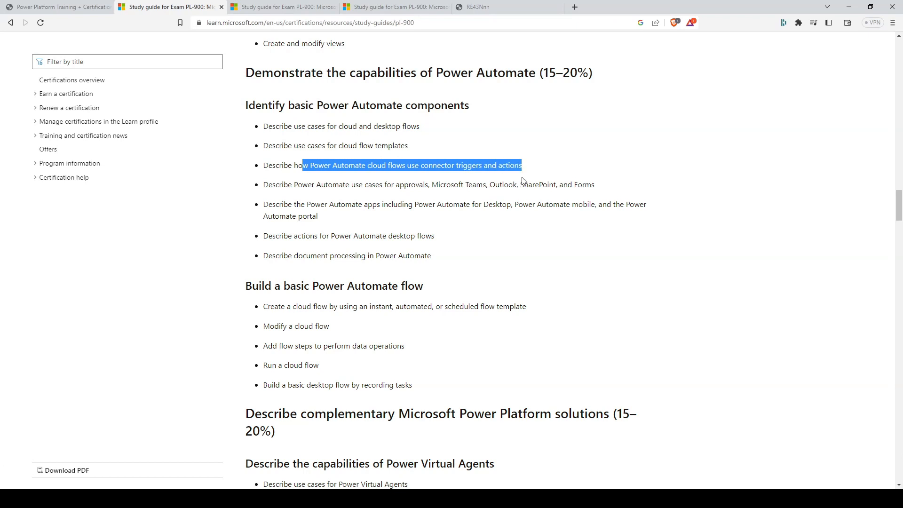
{"action": "scroll", "scroll_direction": "down", "scroll_amount": 3}
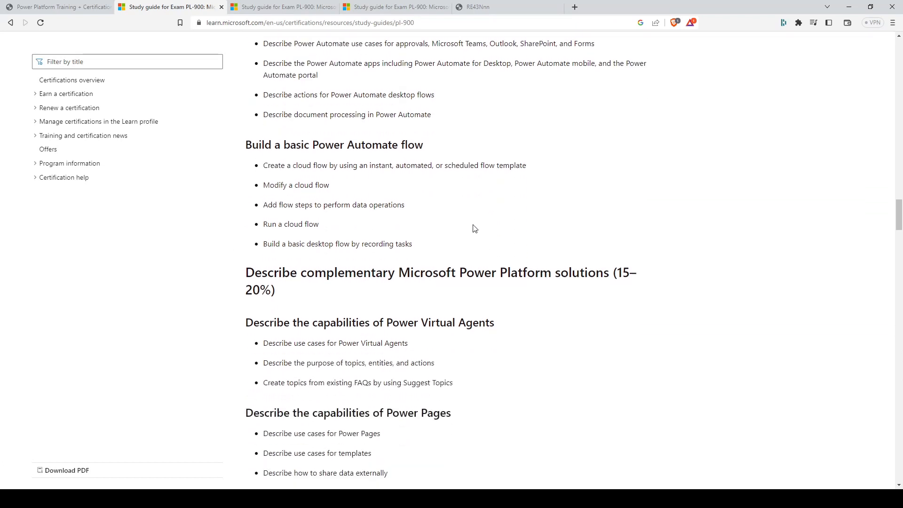
{"action": "left_click_drag", "start_coordinate": [294, 95], "coordinate": [435, 94]}
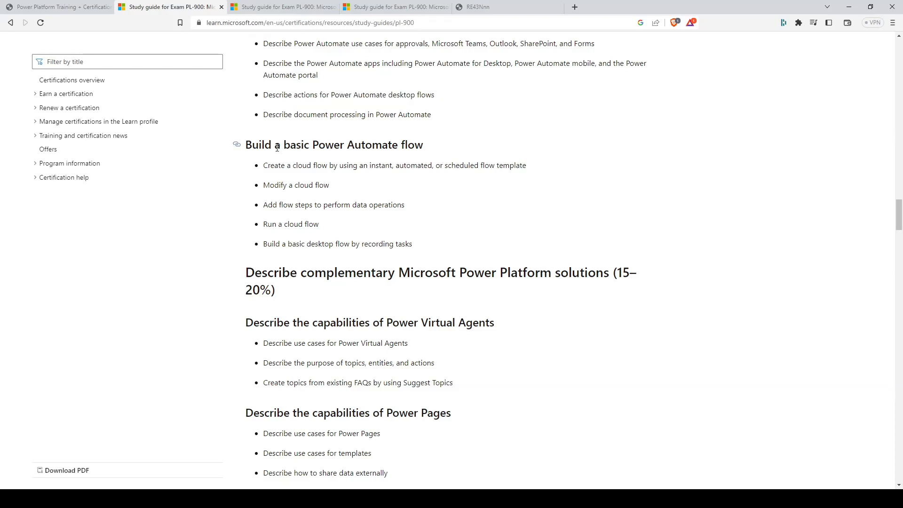
{"action": "left_click_drag", "start_coordinate": [245, 145], "coordinate": [356, 144]}
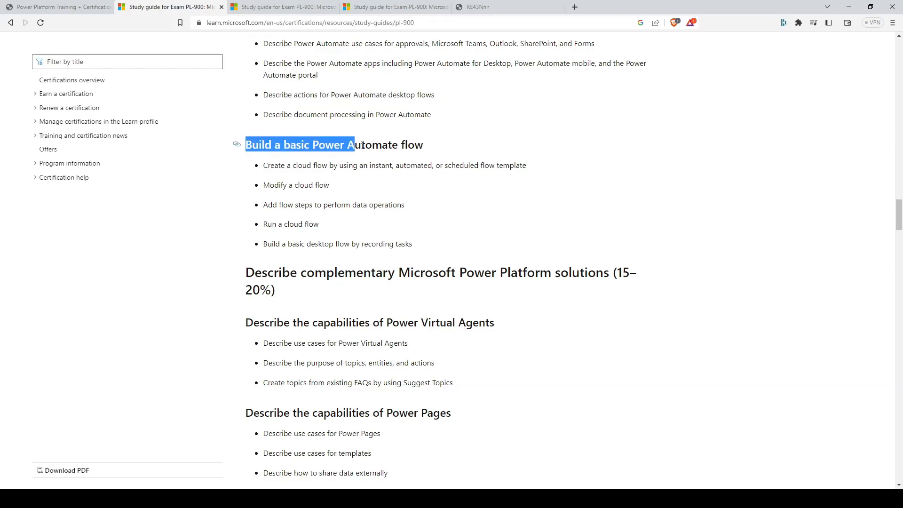
{"action": "scroll", "scroll_direction": "down", "scroll_amount": 3}
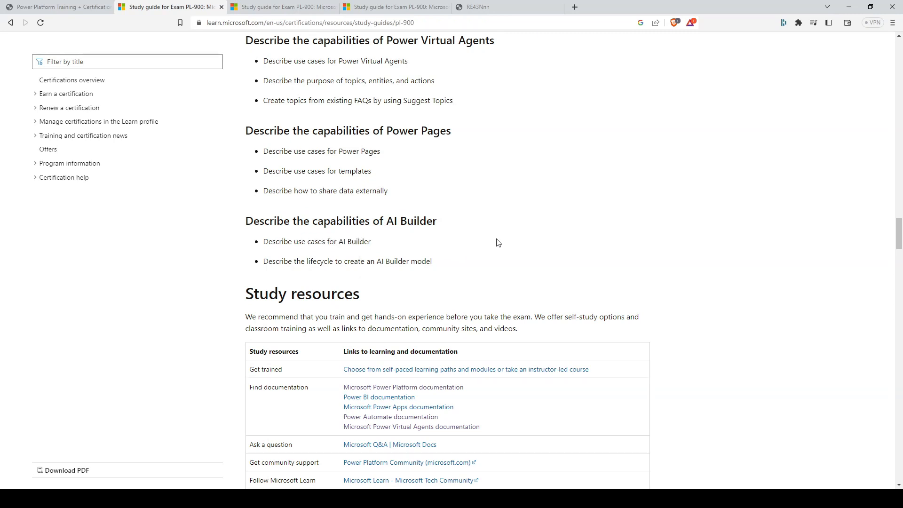
- Scroll back up to the complementary Power Platform solutions domain heading
{"action": "scroll", "scroll_direction": "up", "scroll_amount": 3}
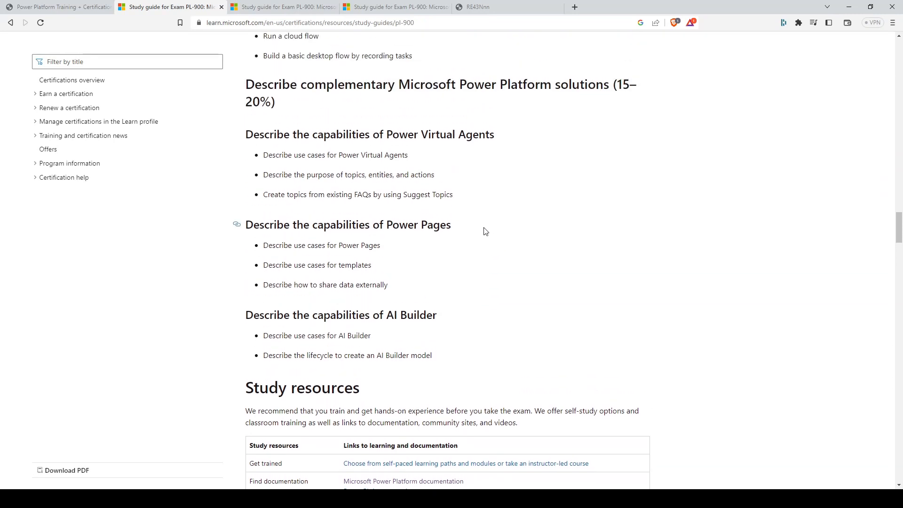